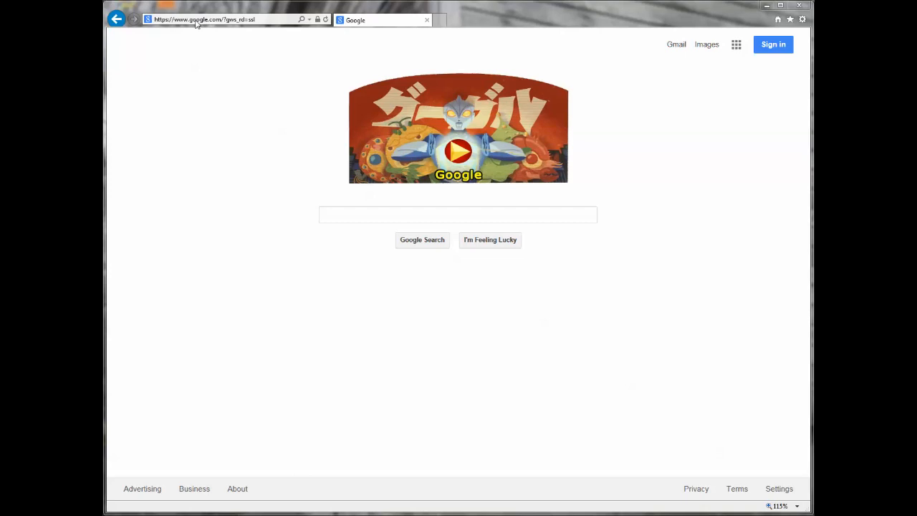
Navigate from the Google homepage to berniesanders.com/events.
left_click(204, 20)
type("berniesanders.c")
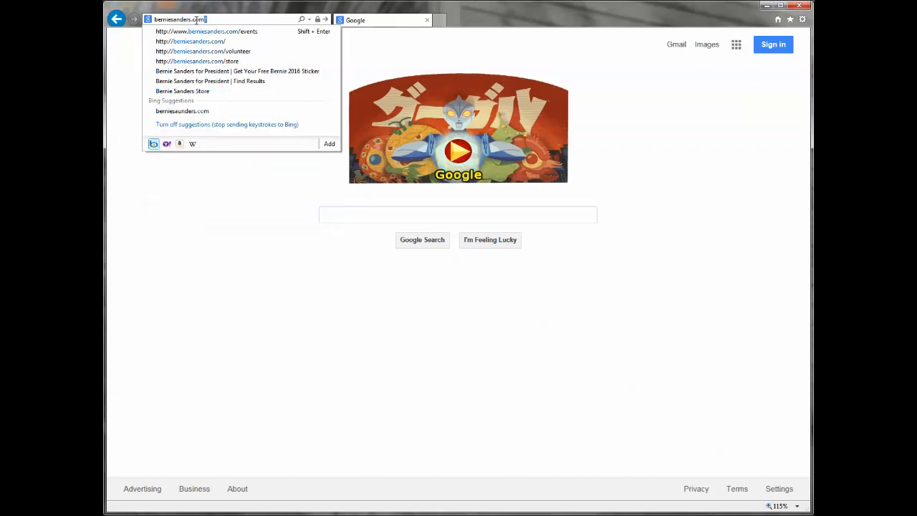
type("/events")
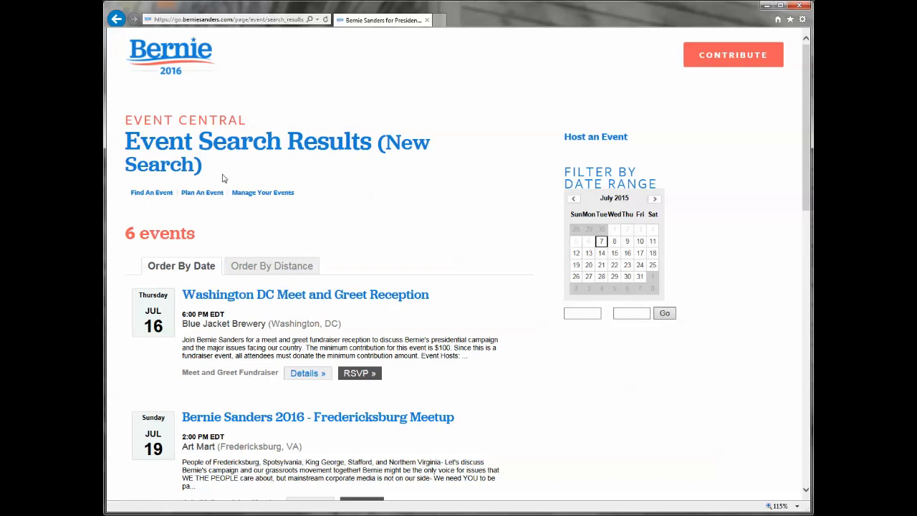
mouse_move(199, 238)
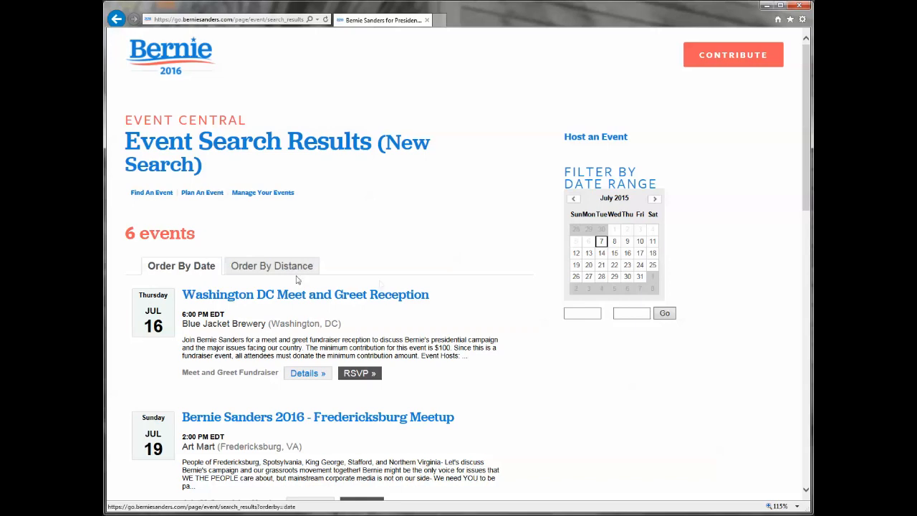
scroll("down", 3)
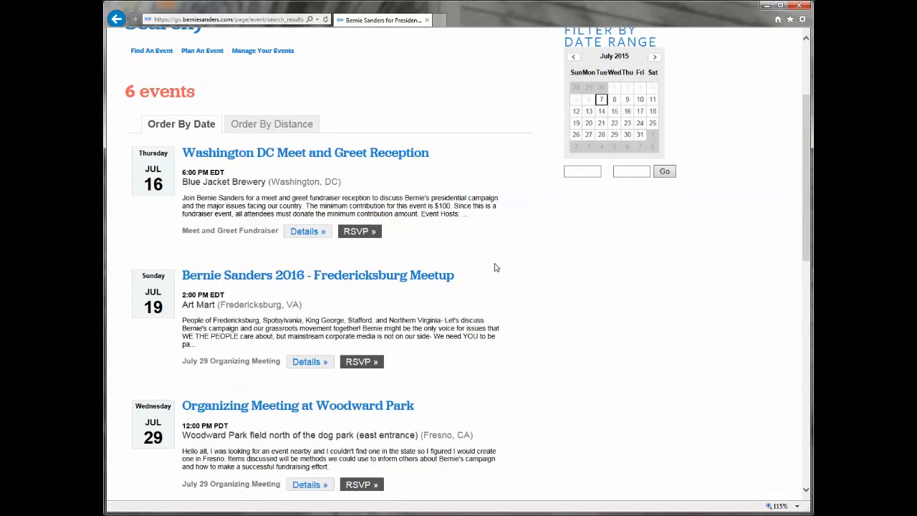
scroll("down", 3)
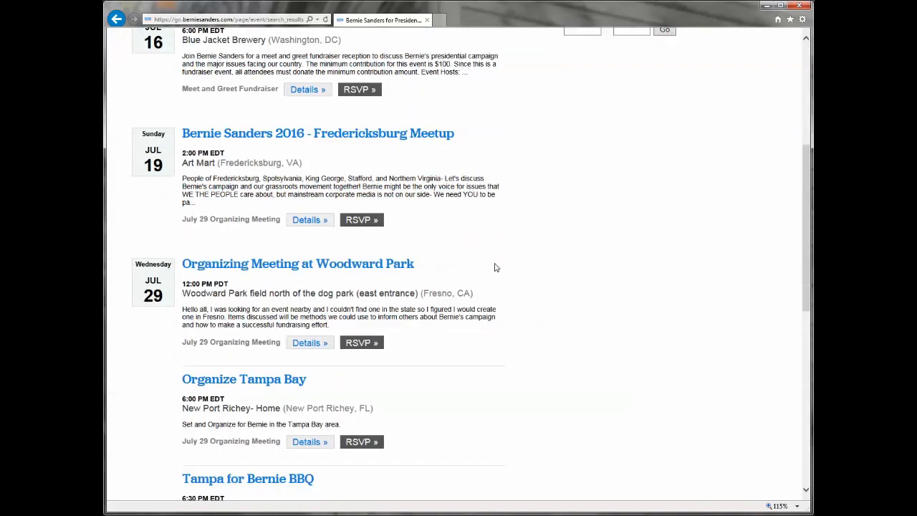
scroll("down", 3)
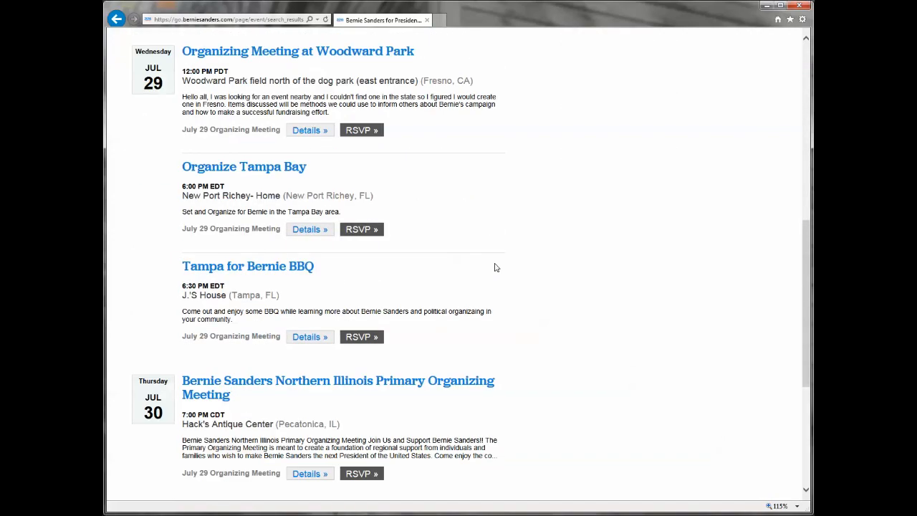
scroll("down", 3)
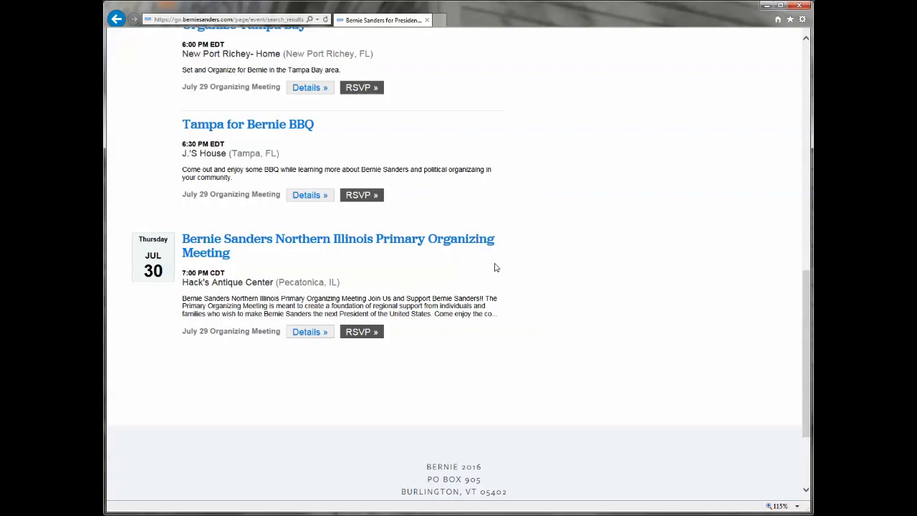
scroll("up", 3)
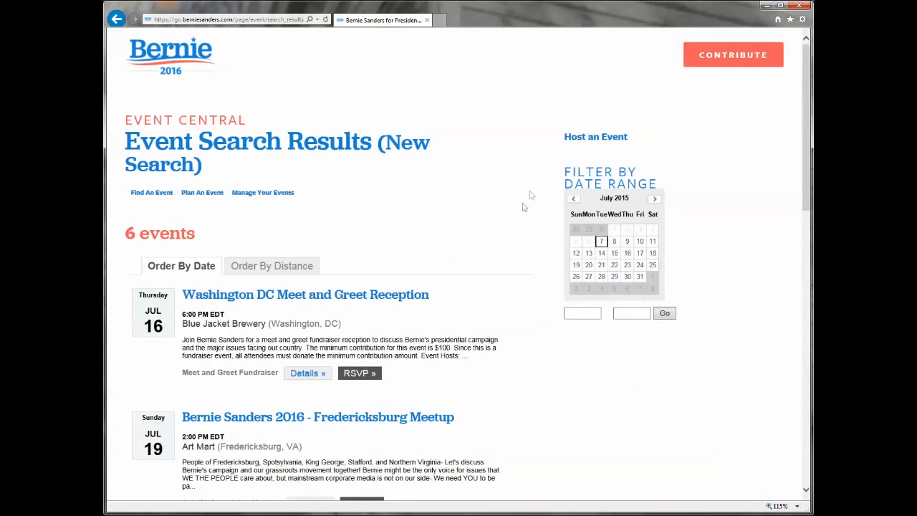
mouse_move(621, 160)
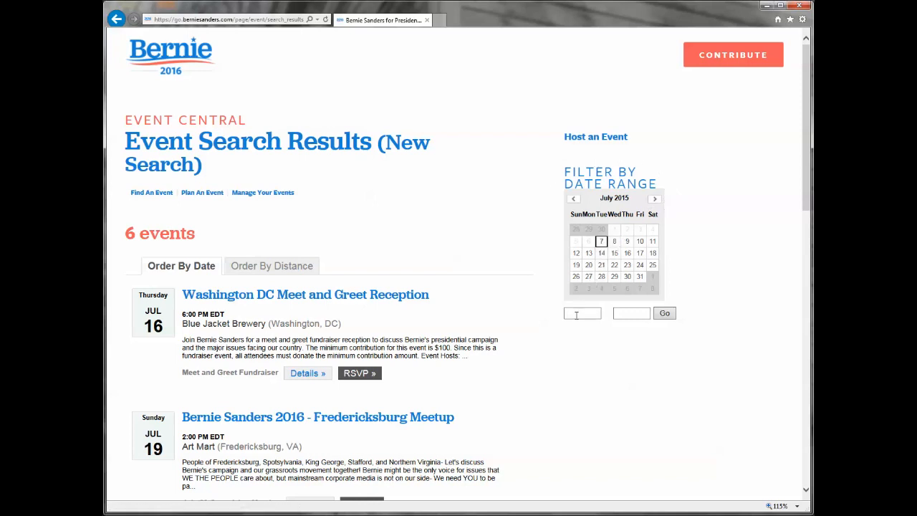
Filter events to the July 16–23, 2015 date range, then clear both date fields again.
left_click(589, 252)
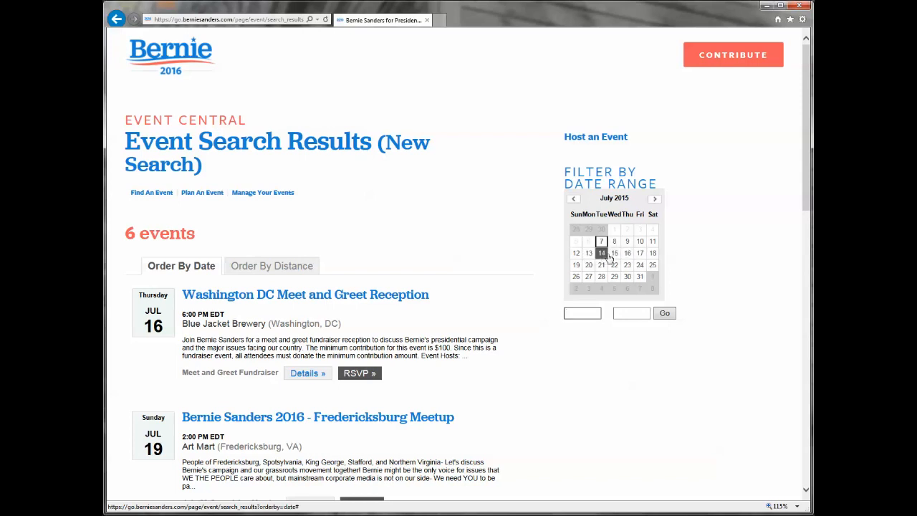
left_click(628, 252)
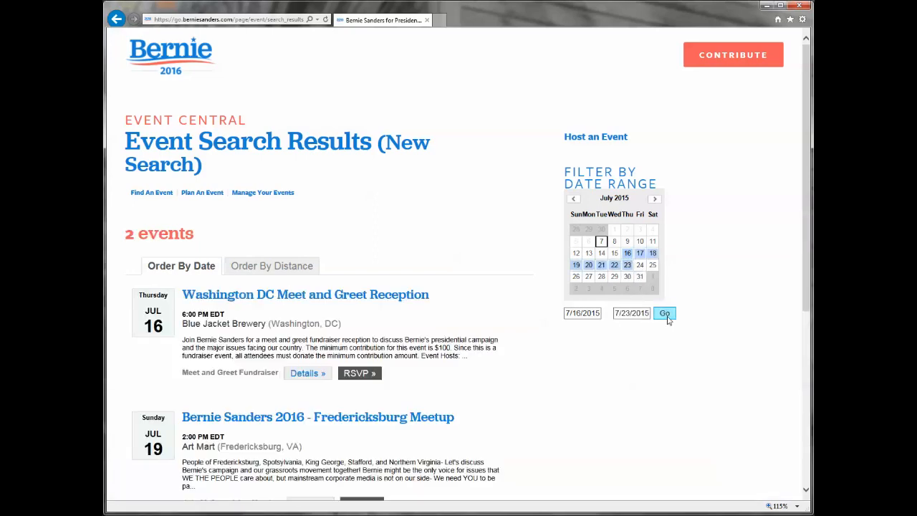
scroll("down", 3)
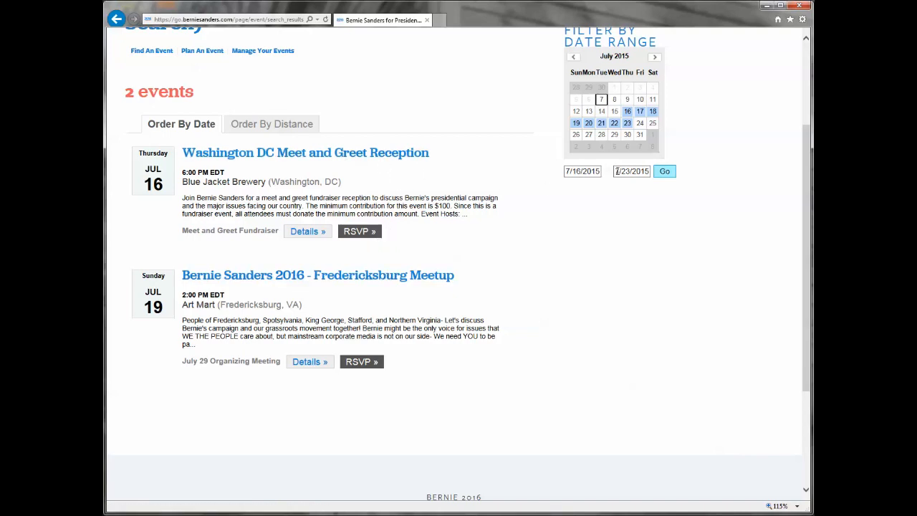
triple_click(631, 171)
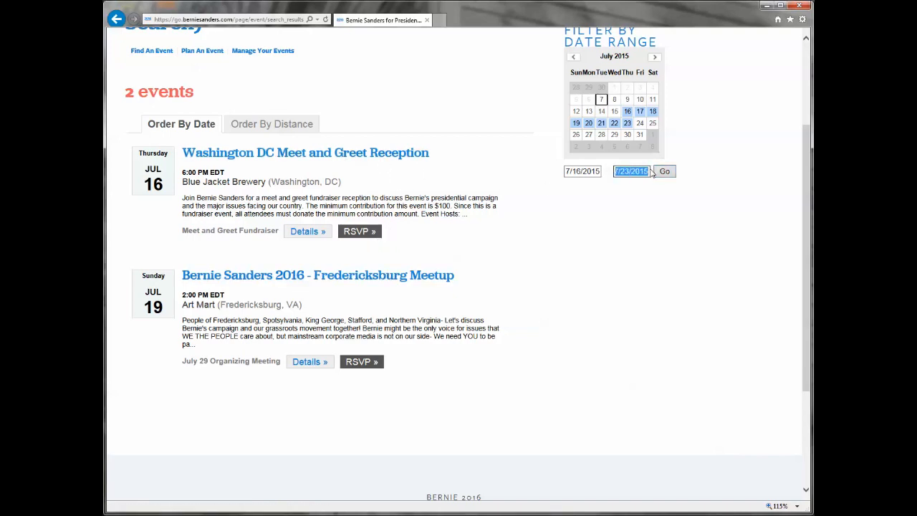
mouse_move(595, 258)
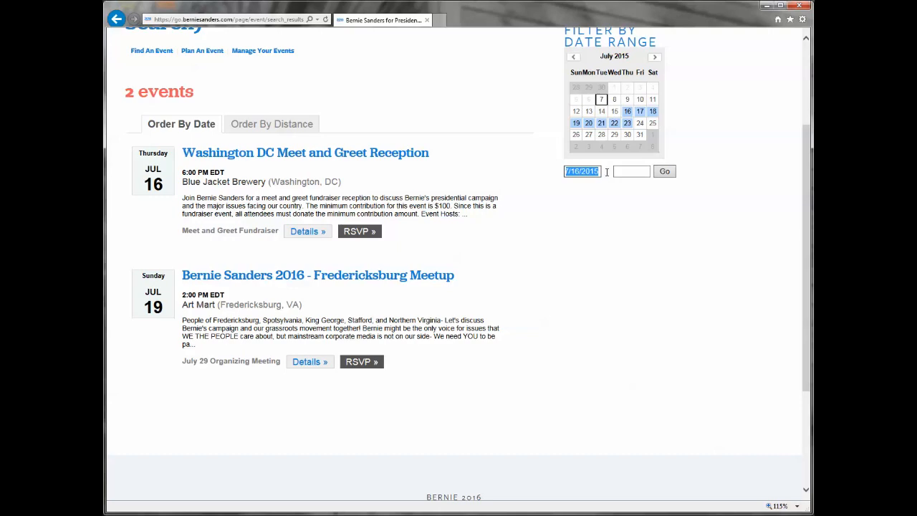
key("Delete")
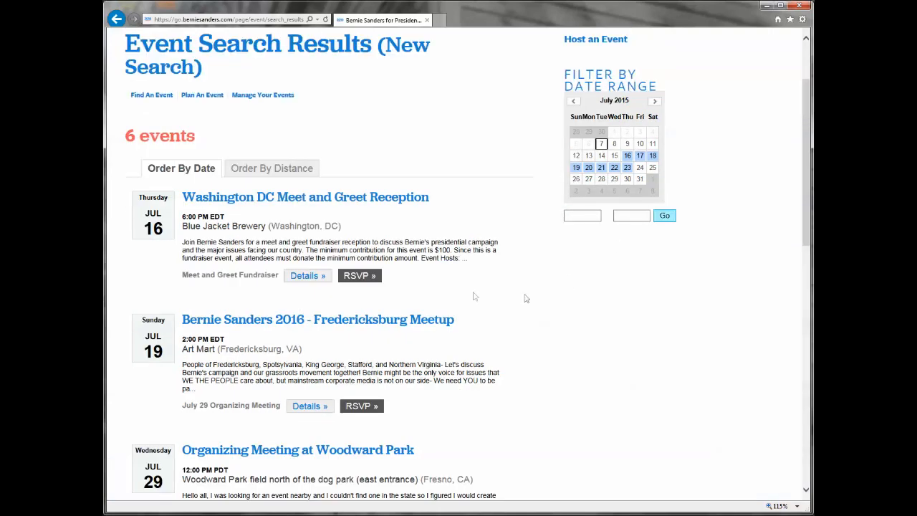
scroll("down", 3)
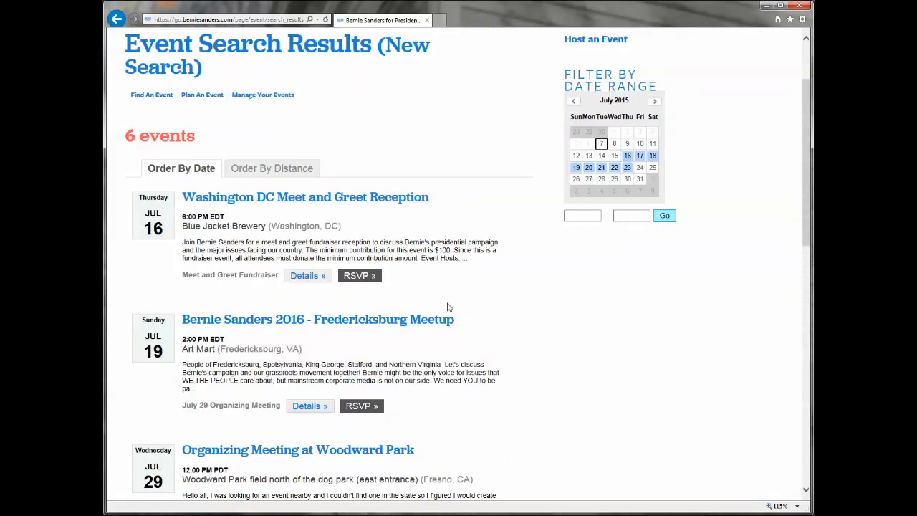
mouse_move(433, 281)
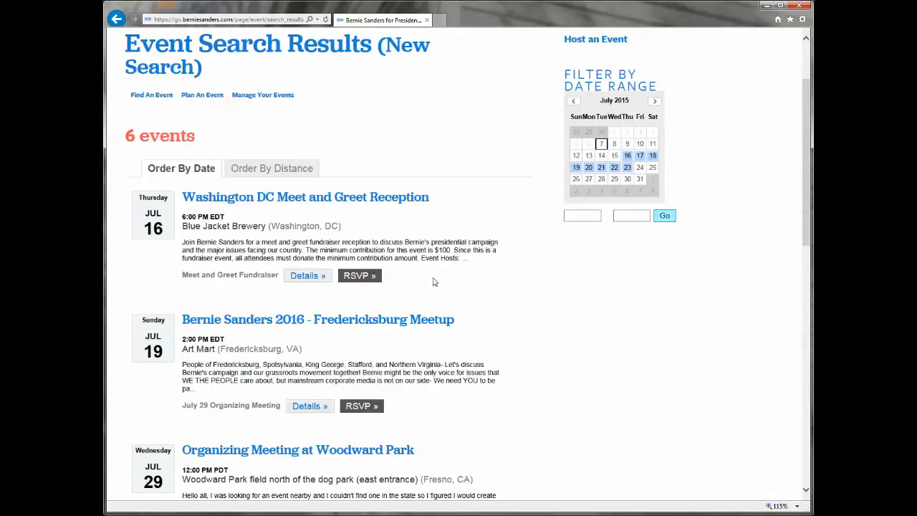
scroll("down", 3)
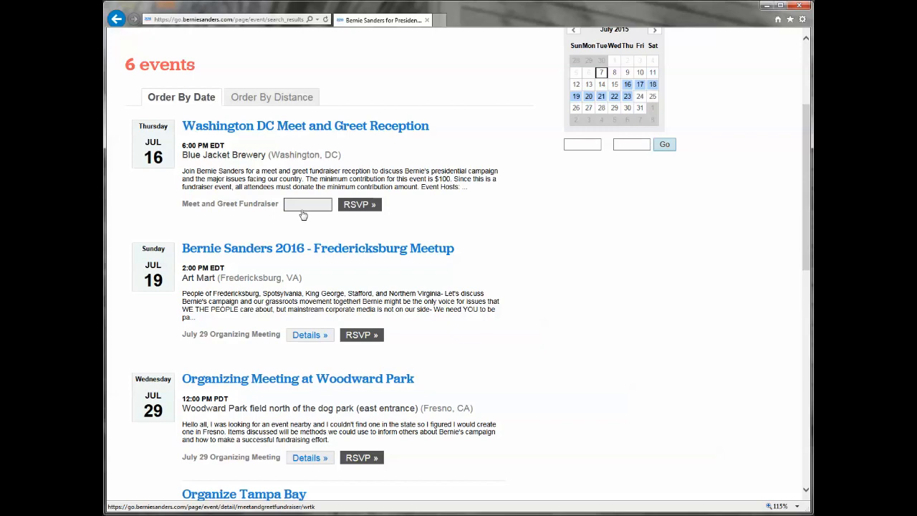
View the Washington DC Meet and Greet Reception details, scrolling through description, hosts and signup form.
left_click(304, 126)
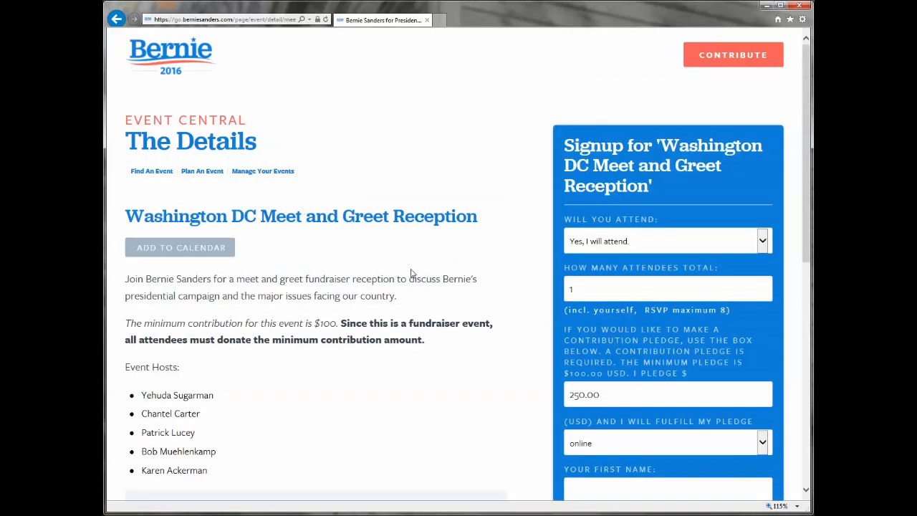
scroll("down", 3)
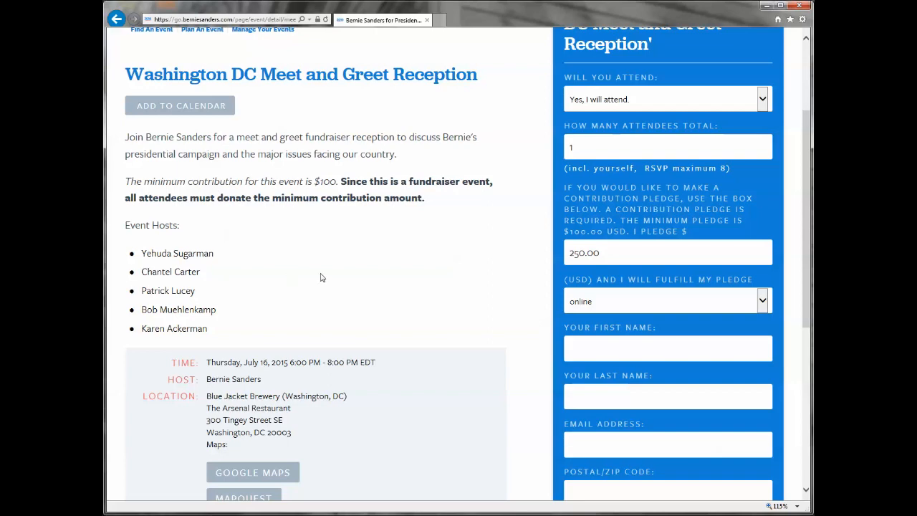
scroll("down", 3)
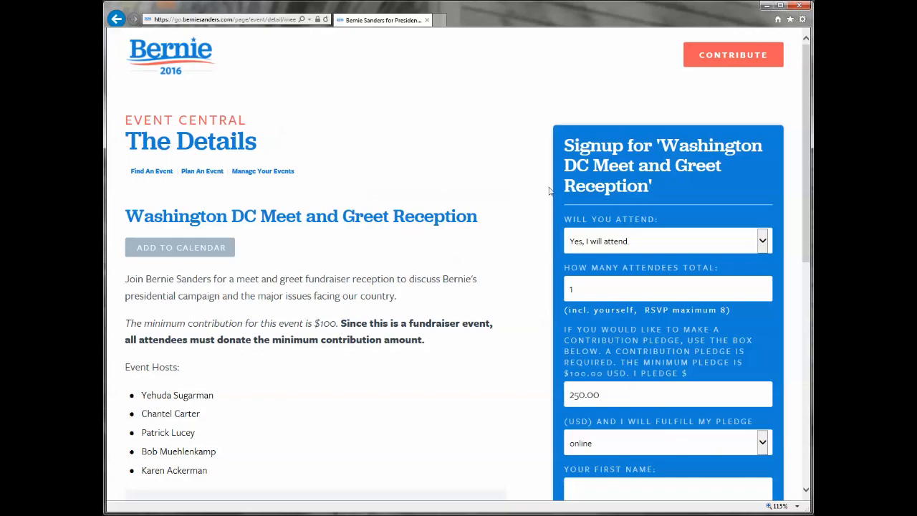
mouse_move(620, 247)
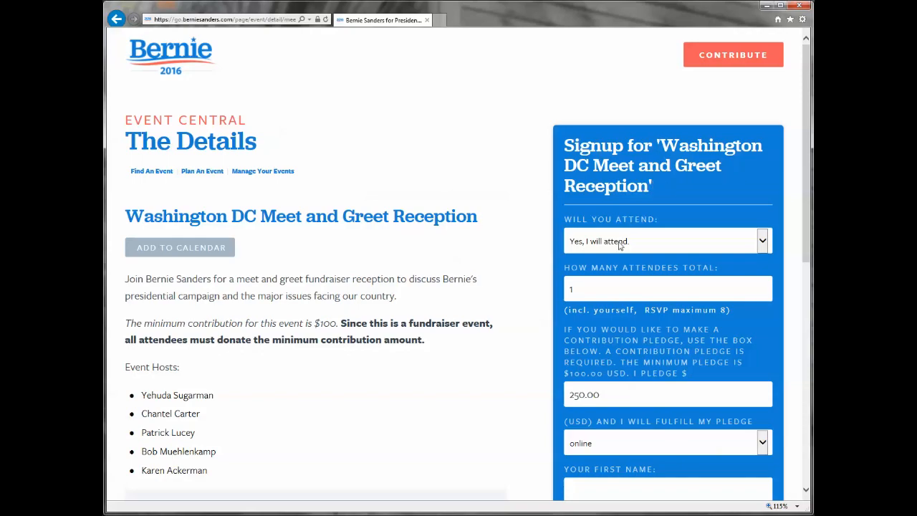
scroll("down", 3)
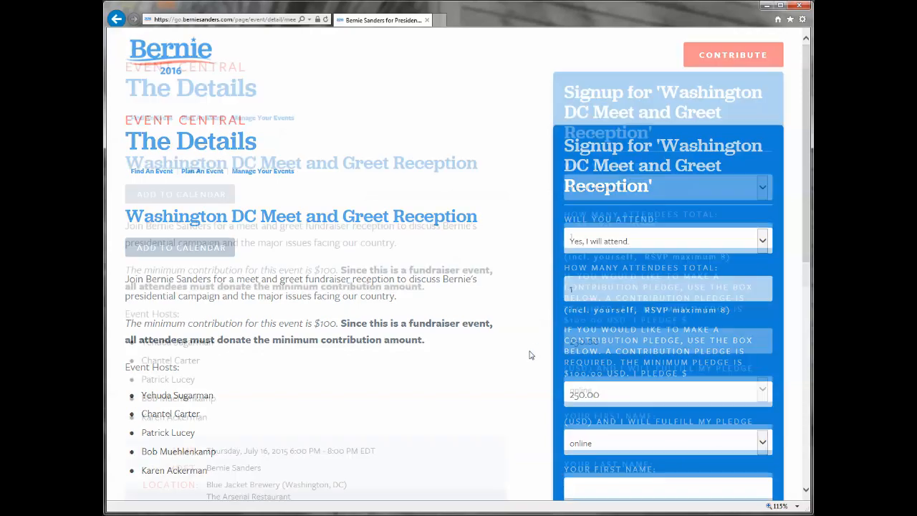
scroll("down", 3)
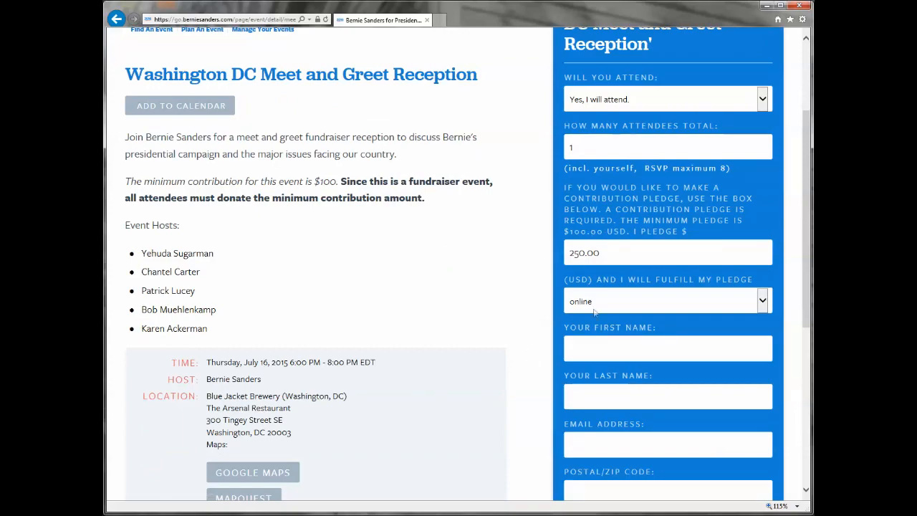
scroll("down", 3)
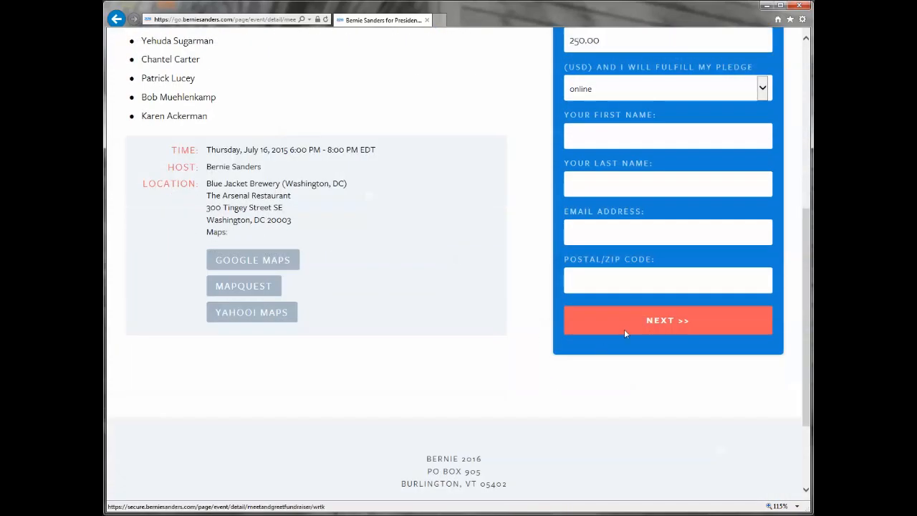
scroll("up", 3)
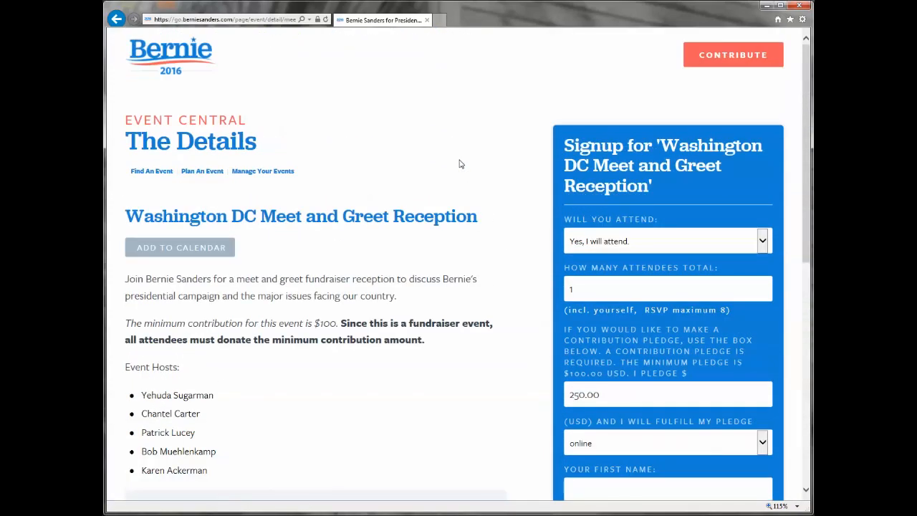
mouse_move(117, 20)
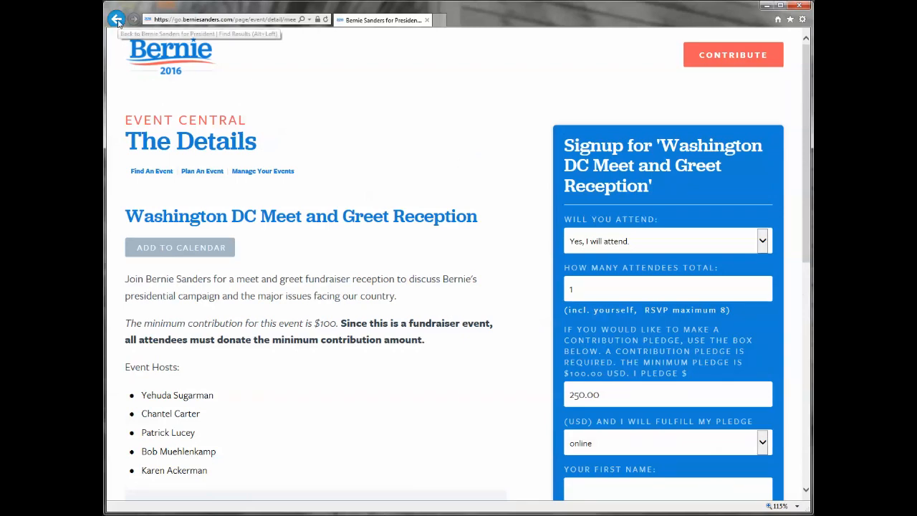
Return to the six-event search results and reorder the list by distance.
left_click(118, 20)
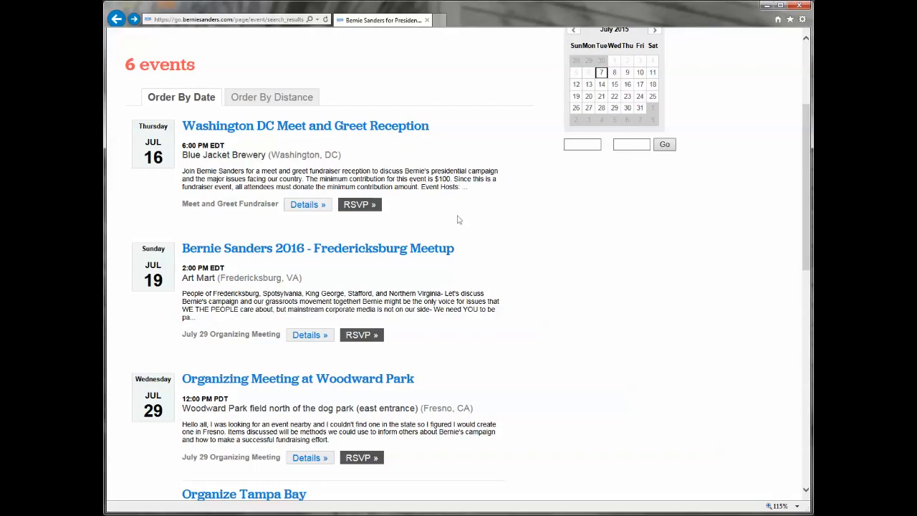
scroll("down", 3)
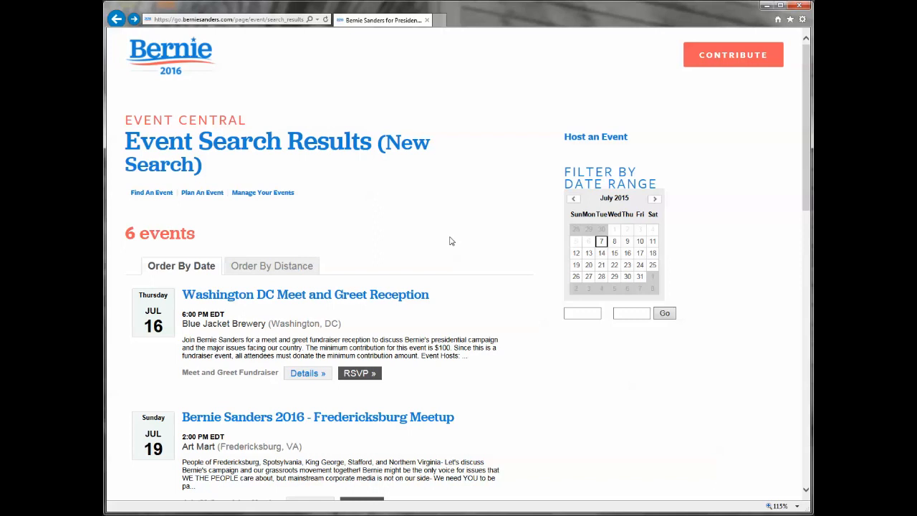
left_click(272, 265)
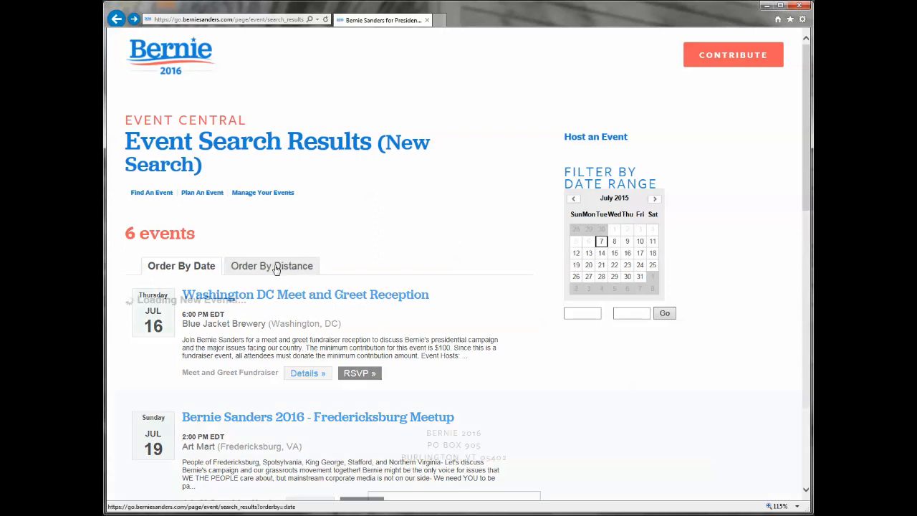
left_click(271, 265)
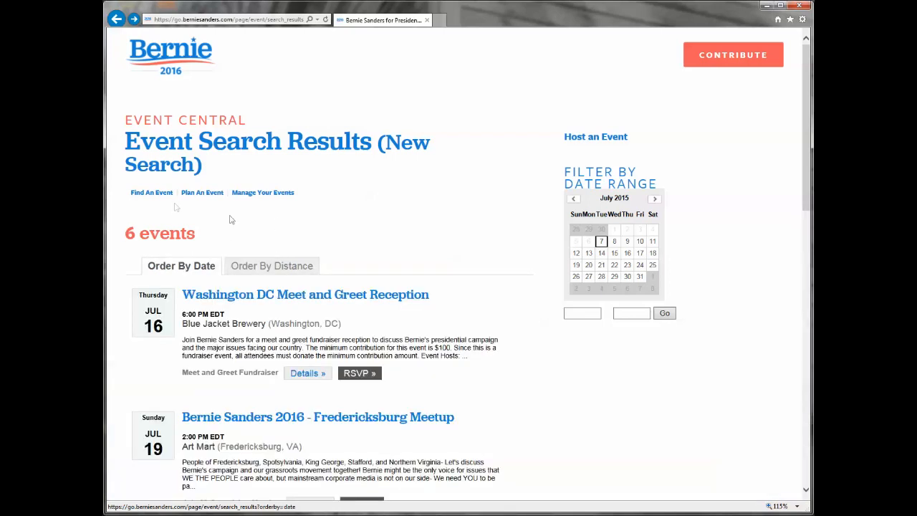
left_click(152, 192)
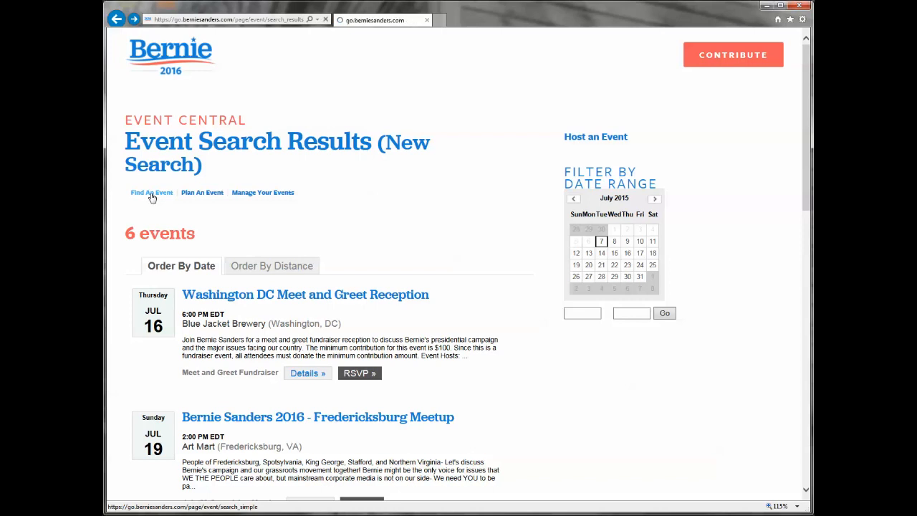
Search for events within 300 miles of zip code 02889.
left_click(152, 192)
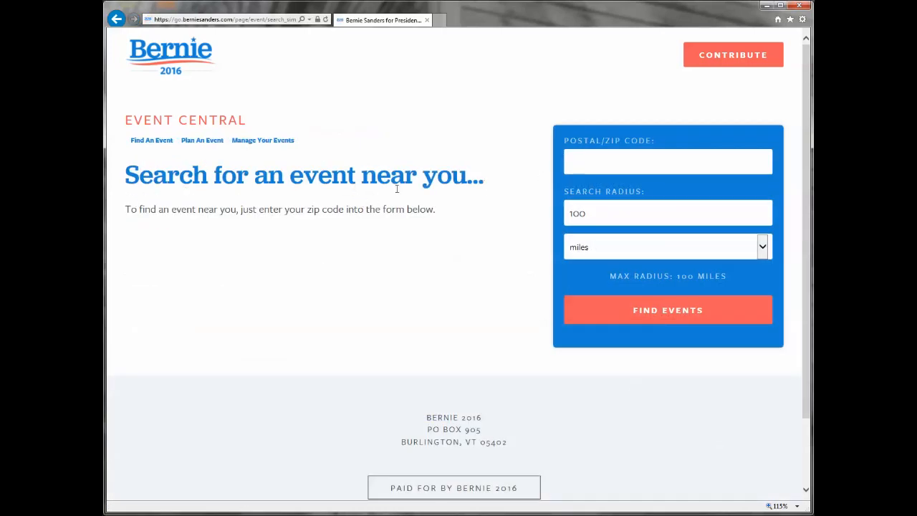
left_click(668, 160)
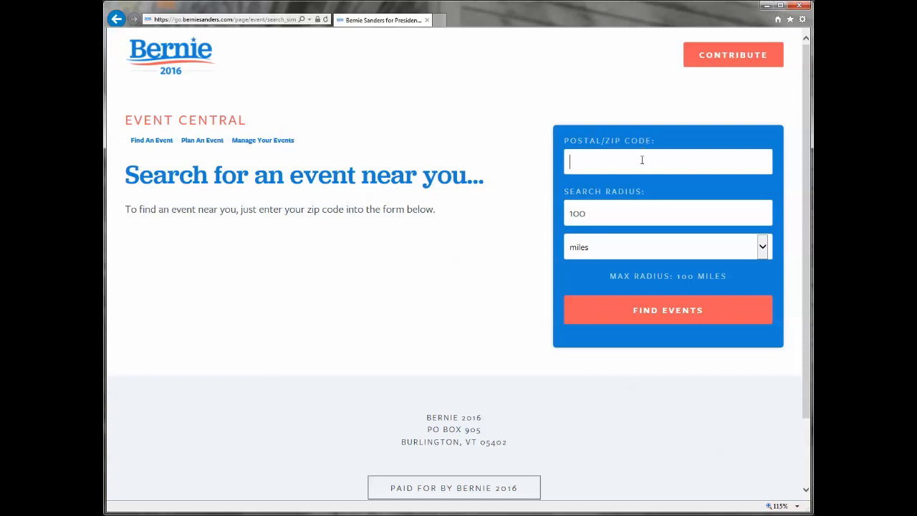
type("0")
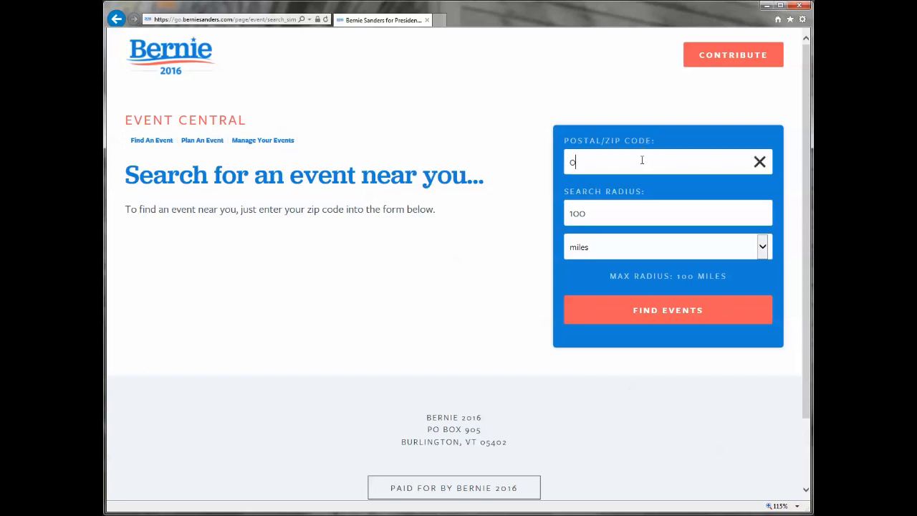
type("02889")
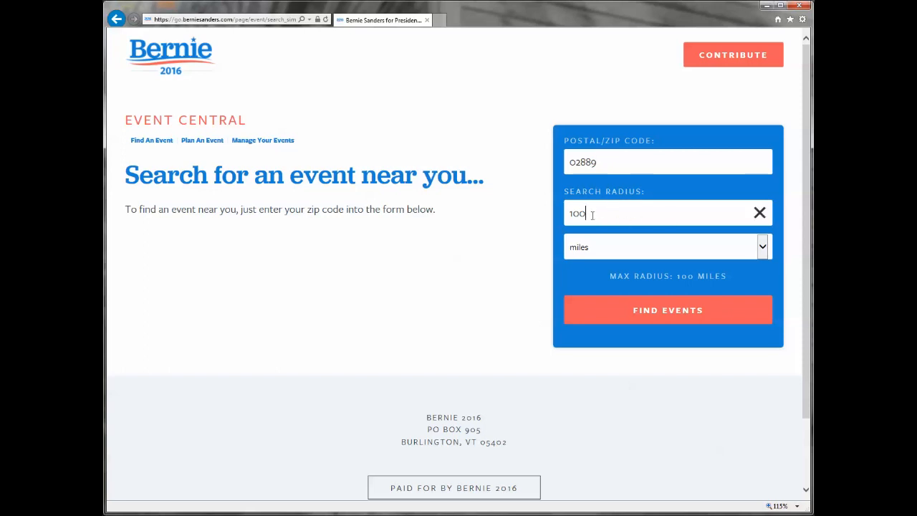
double_click(576, 212)
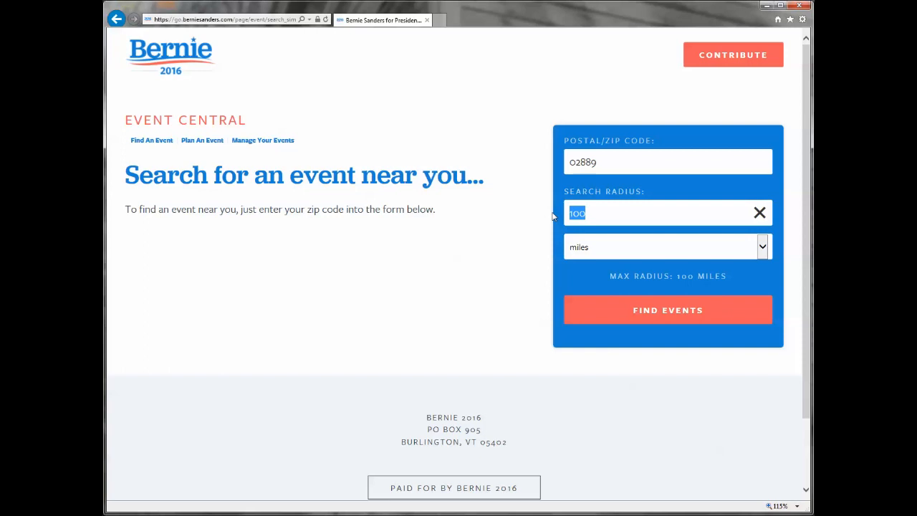
type("300")
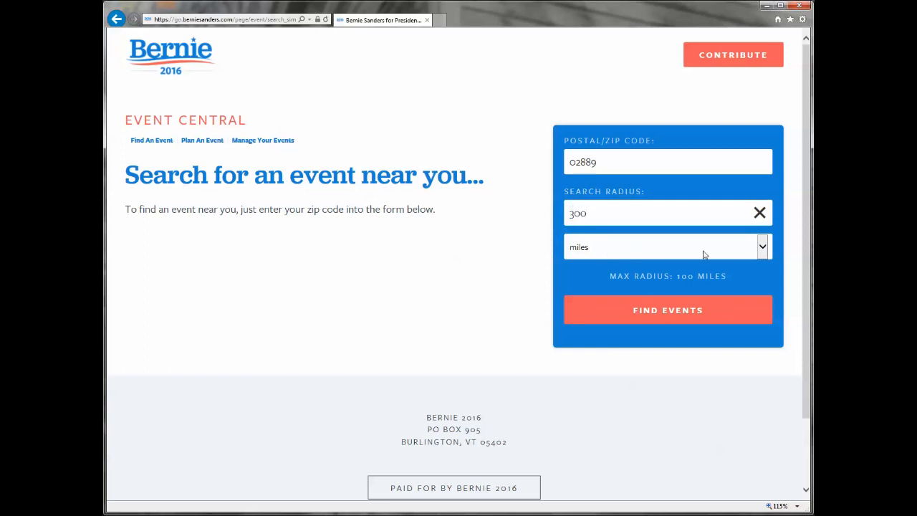
left_click(667, 246)
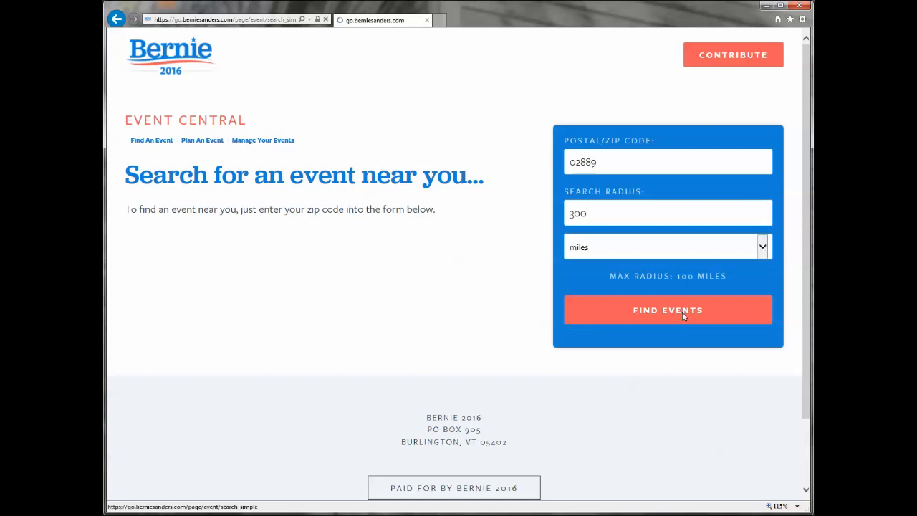
Expand the search area around Warwick, RI to 400 miles, finding the Washington DC and Fredericksburg events.
left_click(668, 310)
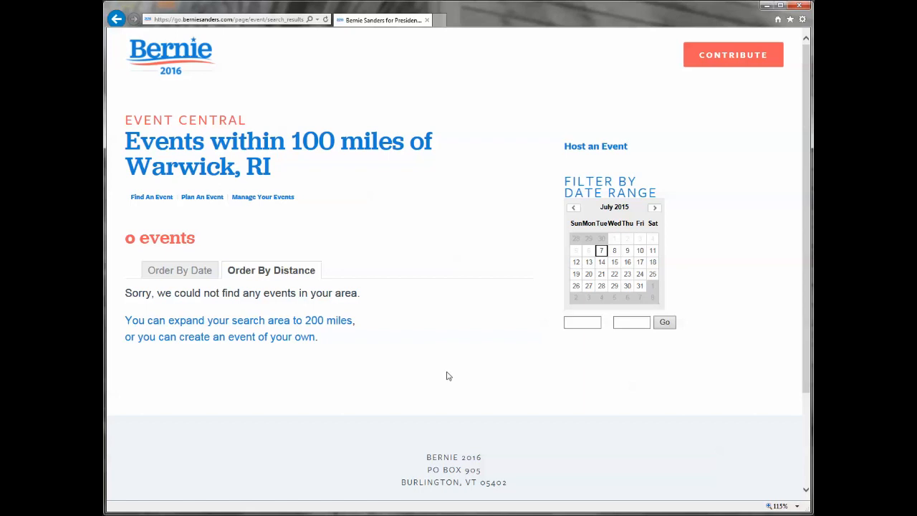
mouse_move(318, 332)
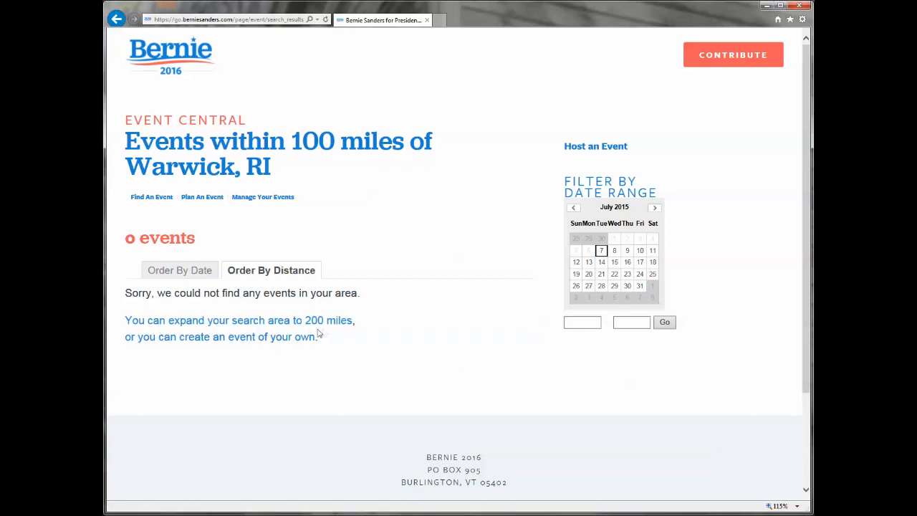
mouse_move(330, 327)
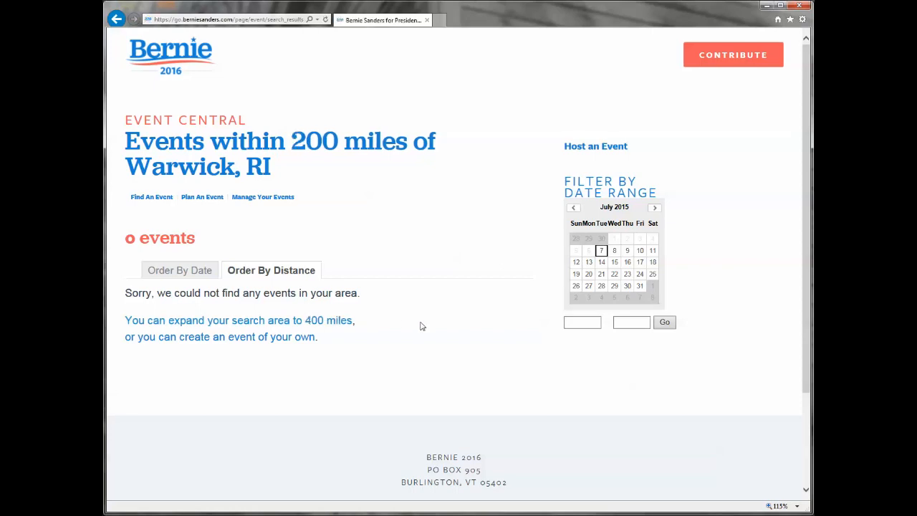
mouse_move(330, 321)
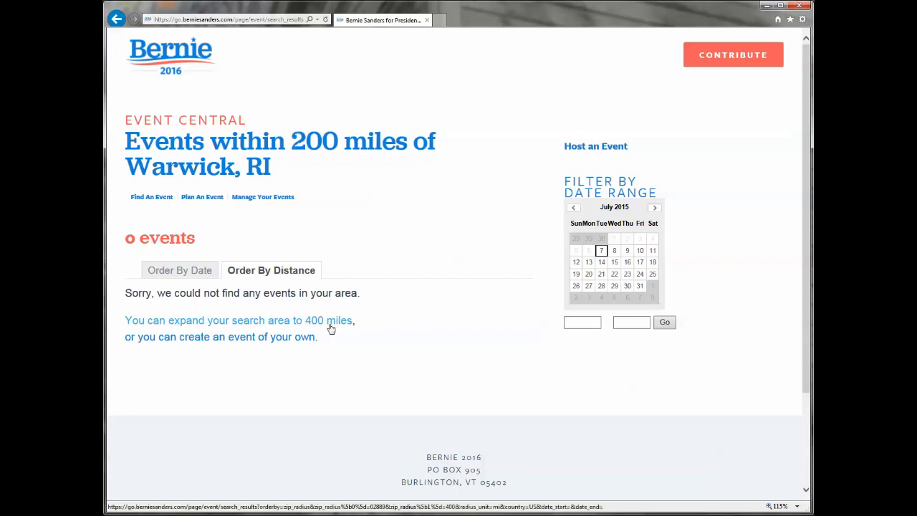
left_click(267, 321)
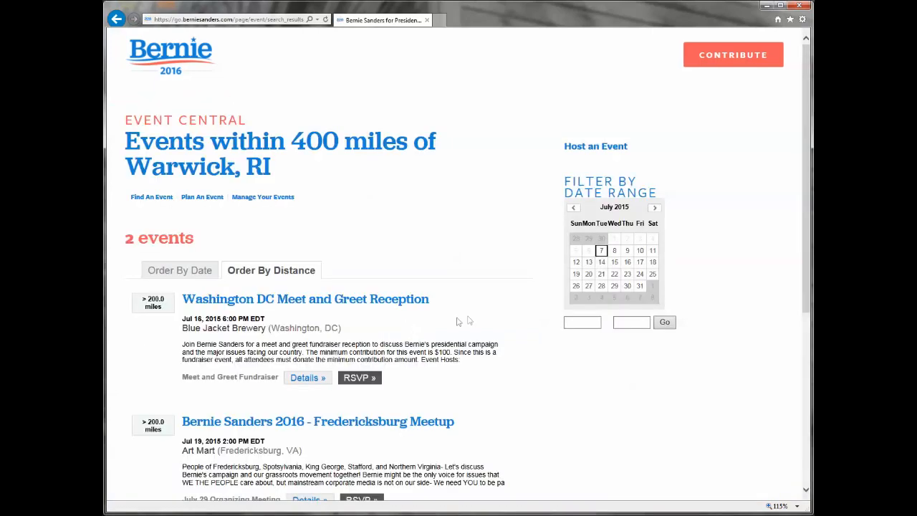
scroll("down", 3)
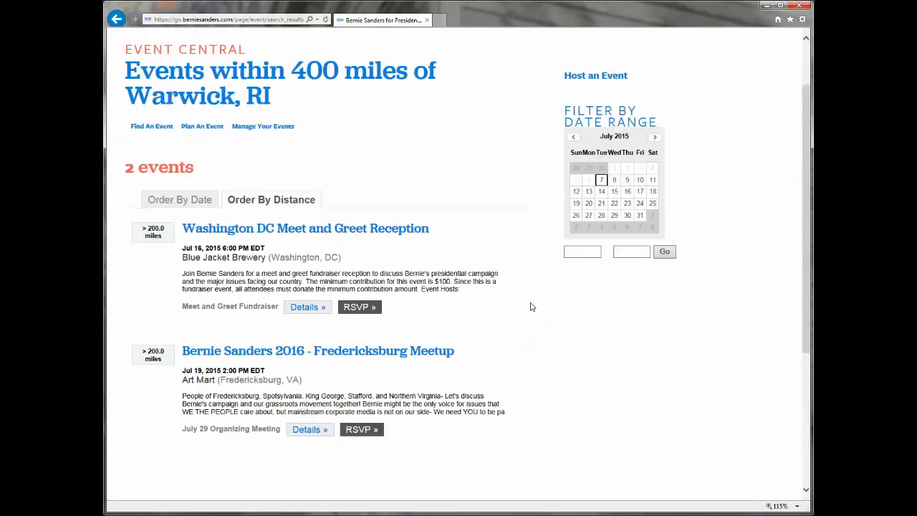
mouse_move(198, 137)
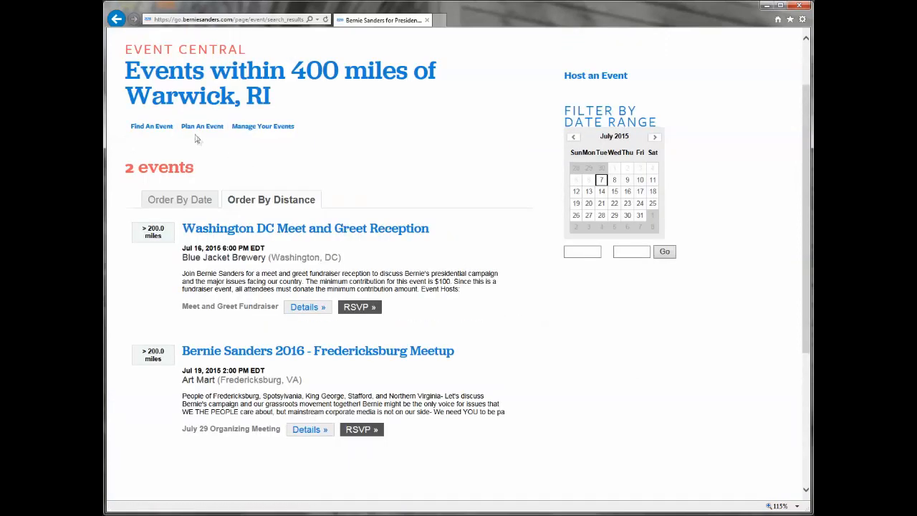
mouse_move(202, 126)
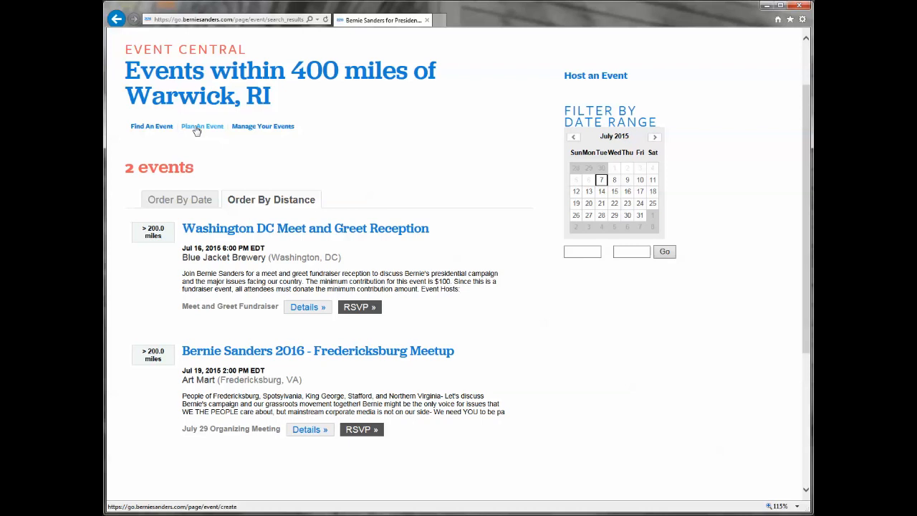
Go to the Create Your Own Event form, step 1 of 3, with House Party as event type.
left_click(202, 126)
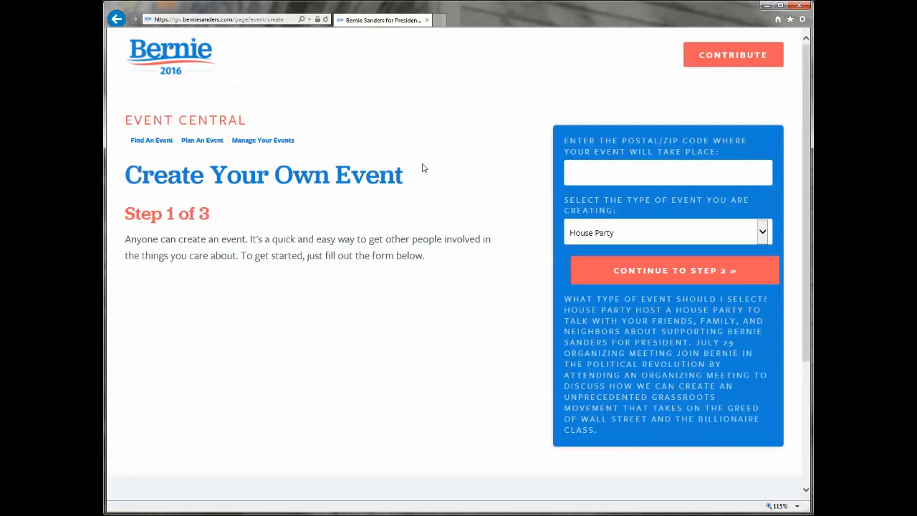
mouse_move(599, 227)
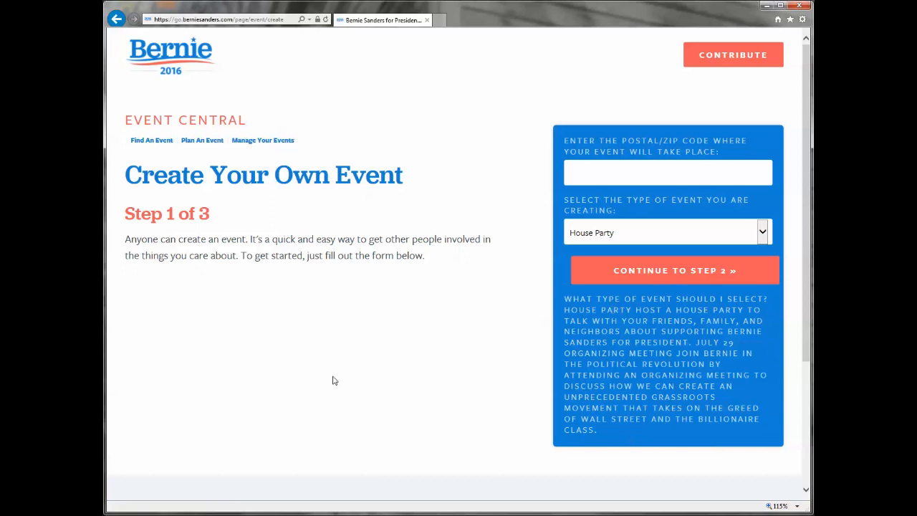
mouse_move(152, 140)
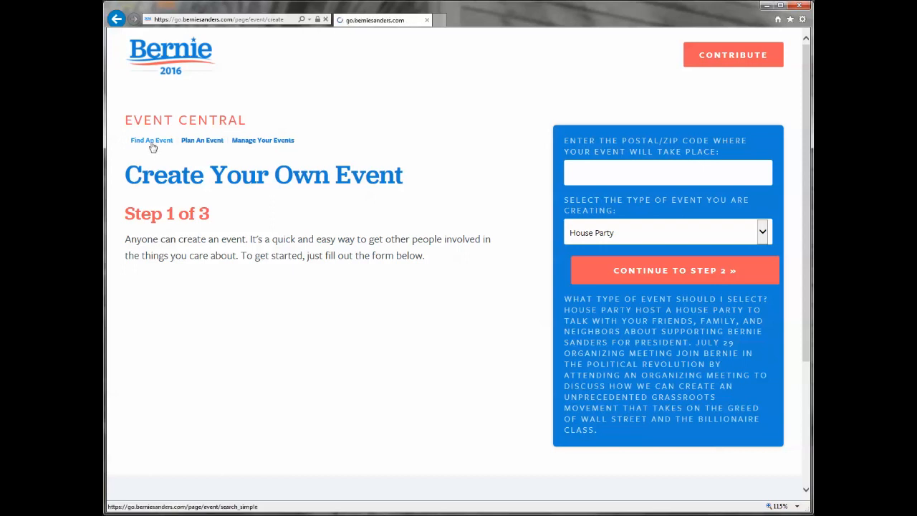
Leave the Find An Event page for the berniesanders.com homepage via the Bernie logo.
left_click(152, 141)
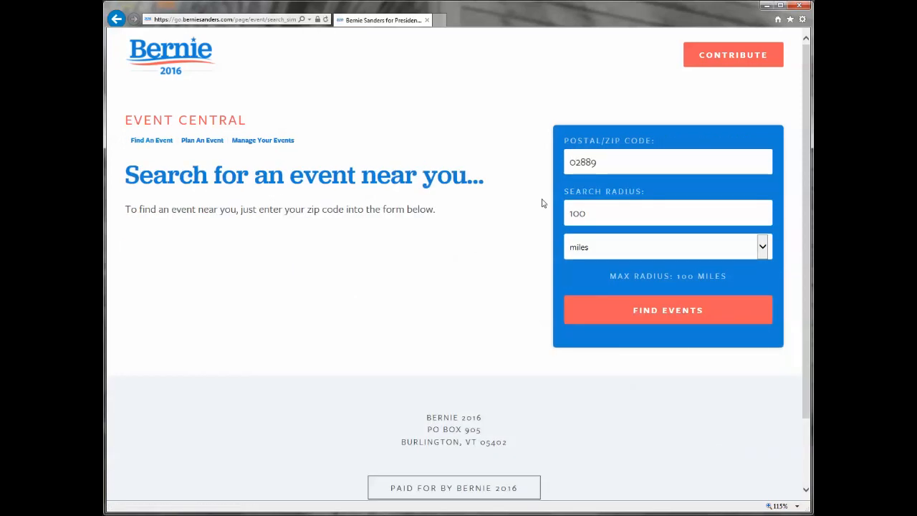
mouse_move(493, 301)
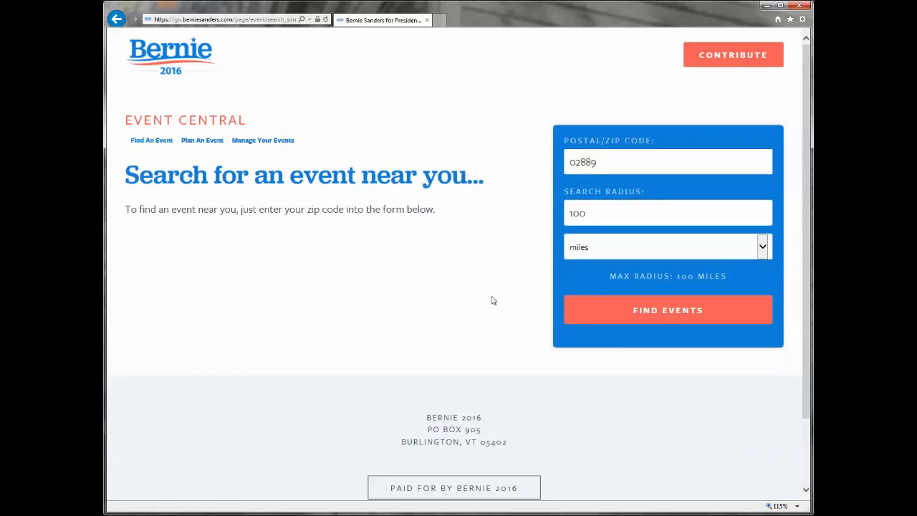
left_click(171, 55)
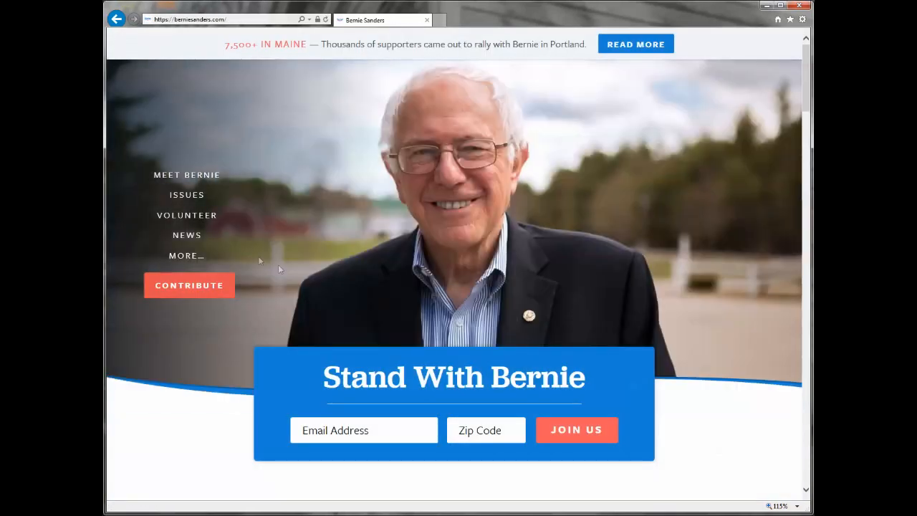
left_click(186, 255)
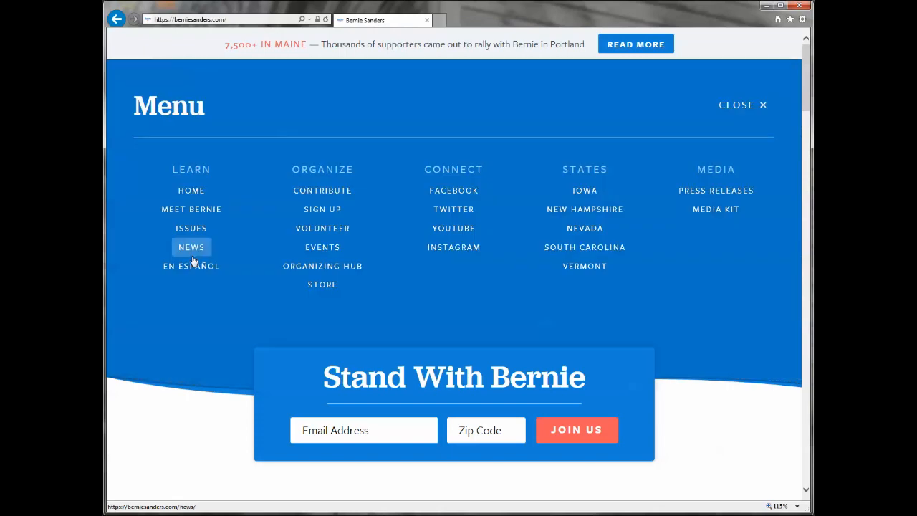
mouse_move(347, 312)
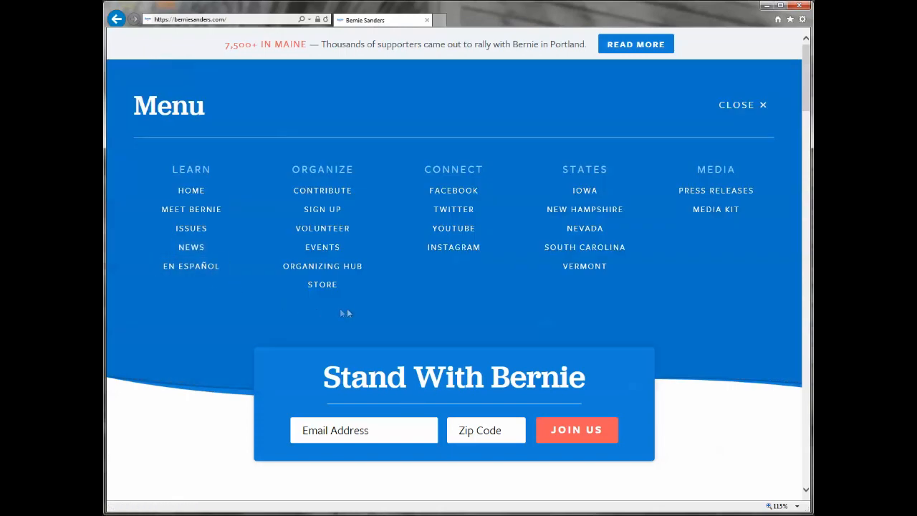
mouse_move(322, 247)
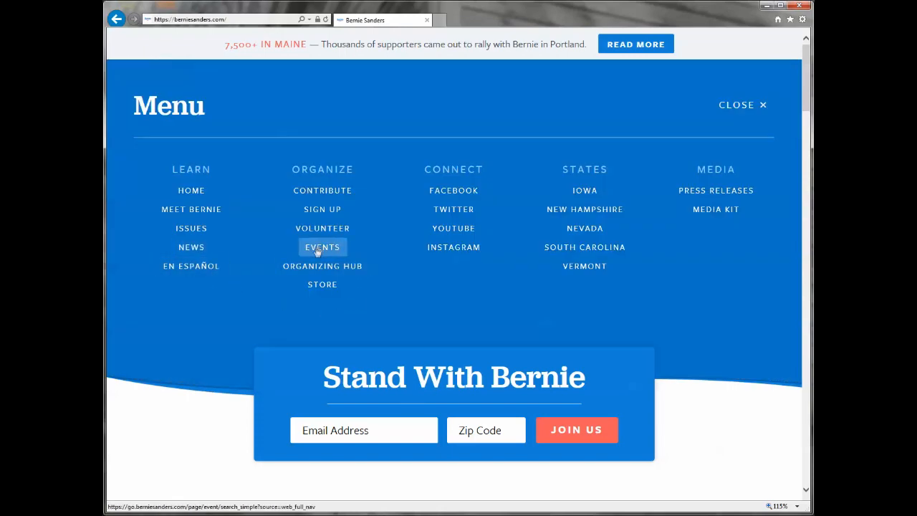
left_click(322, 247)
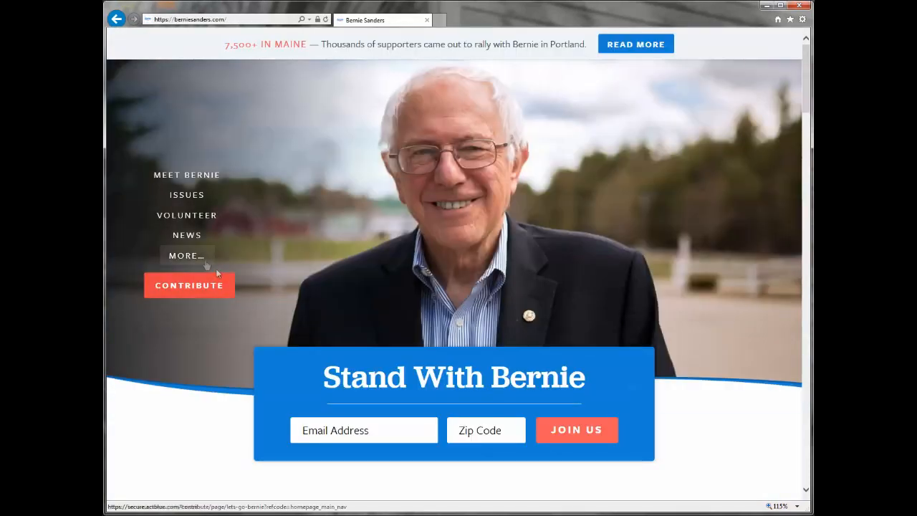
Reach the Event Search Results from the homepage's MORE… menu and scroll down to the Tampa listings.
left_click(186, 256)
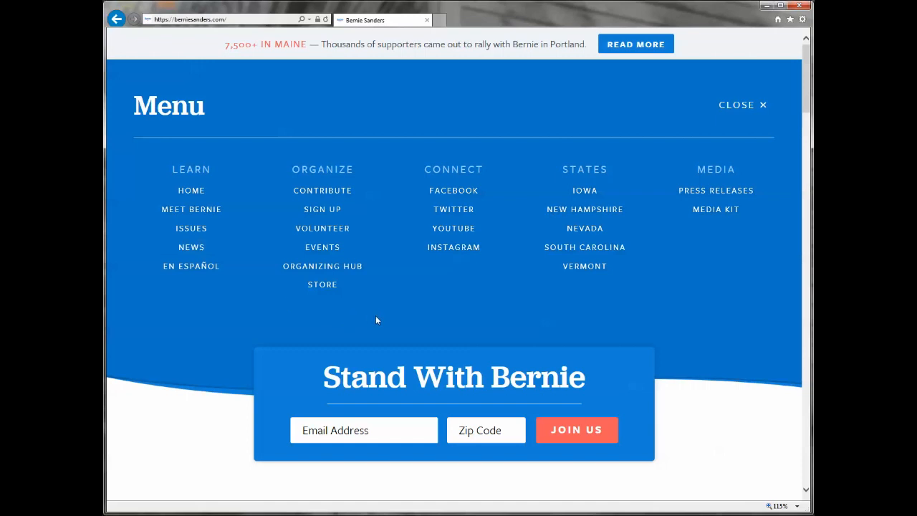
mouse_move(323, 266)
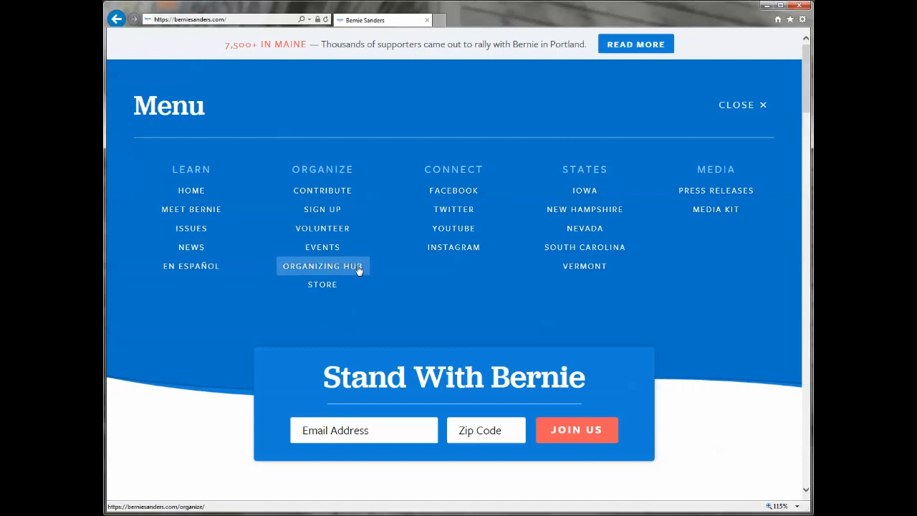
left_click(323, 266)
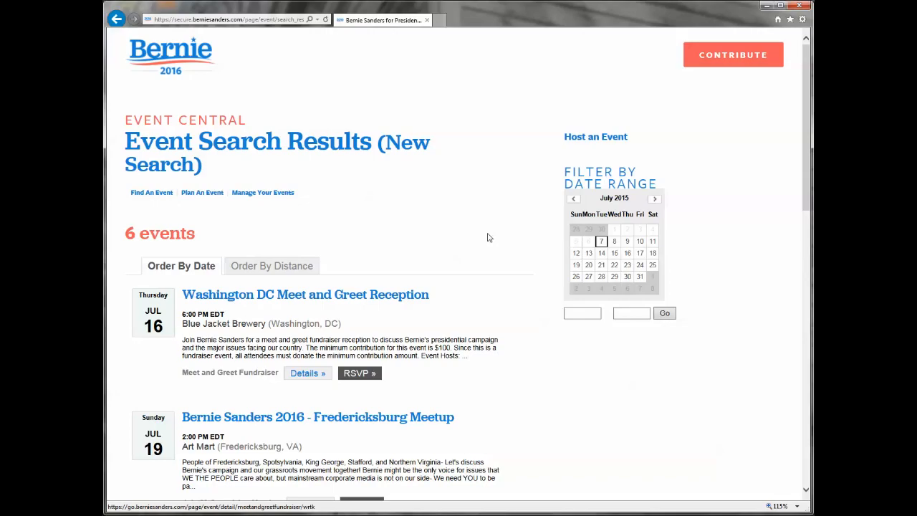
scroll("down", 3)
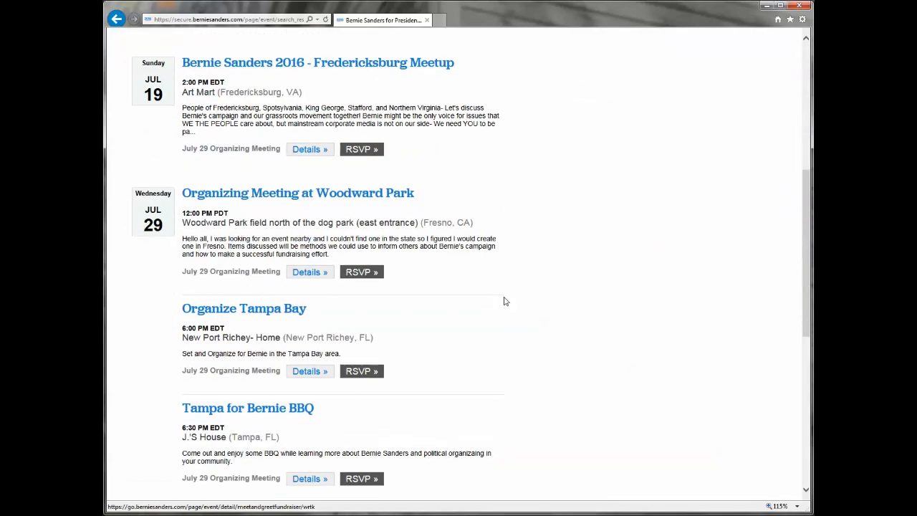